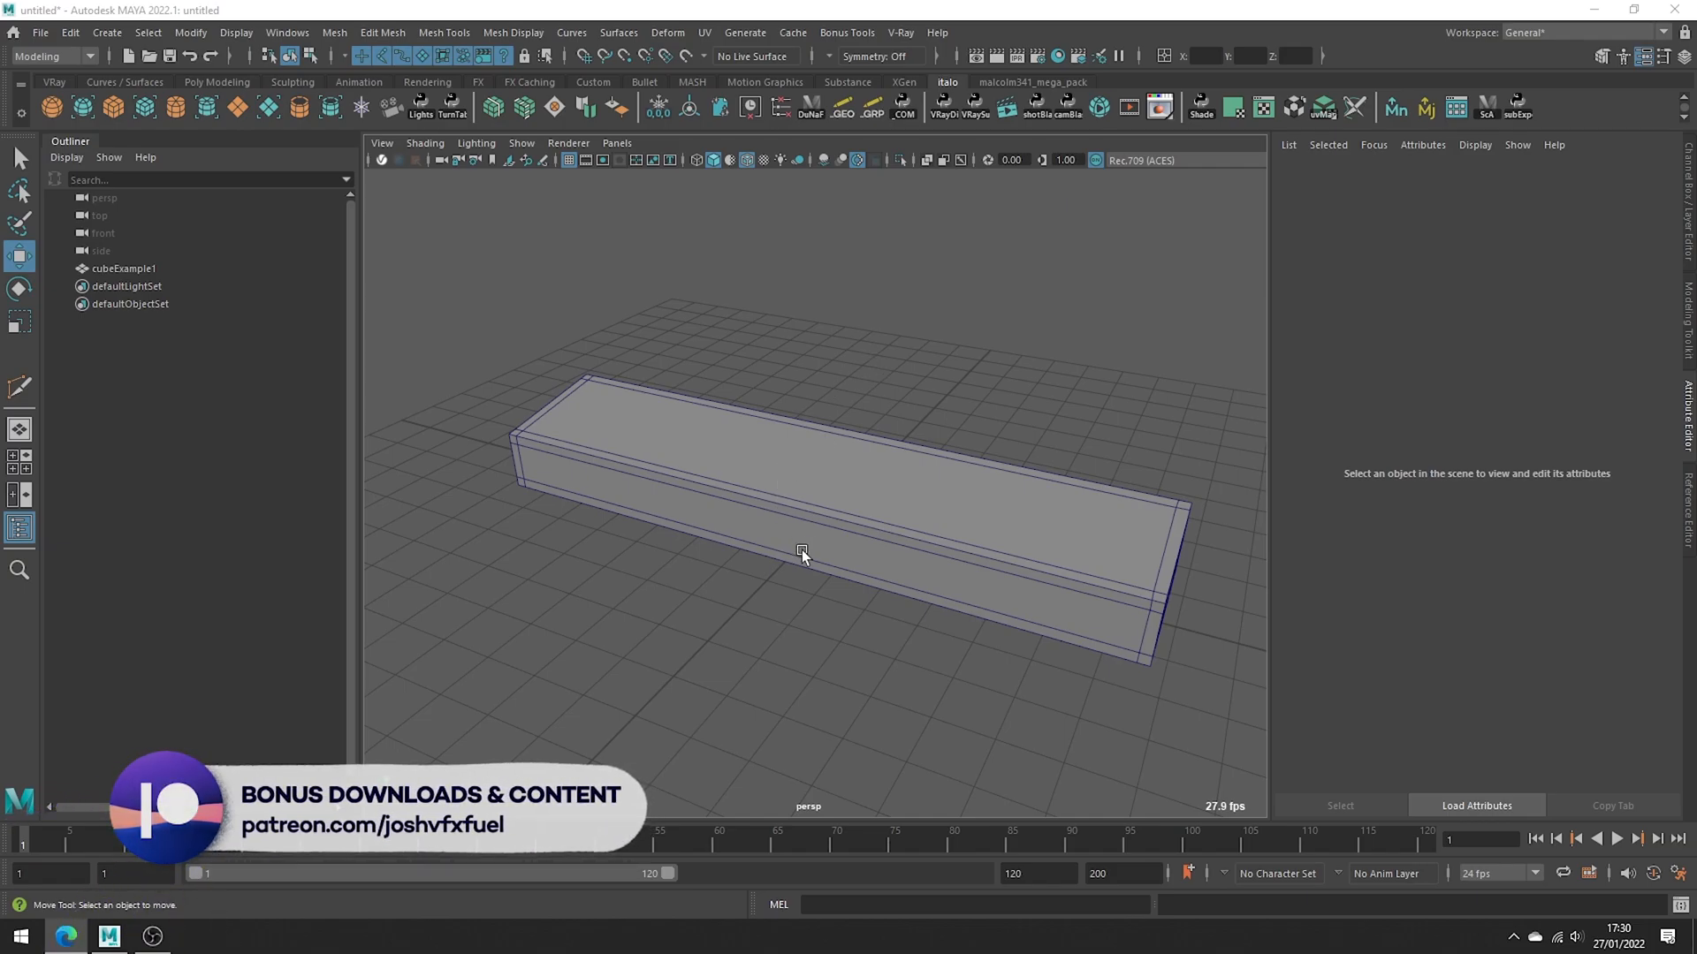
pyautogui.moveTo(947, 691)
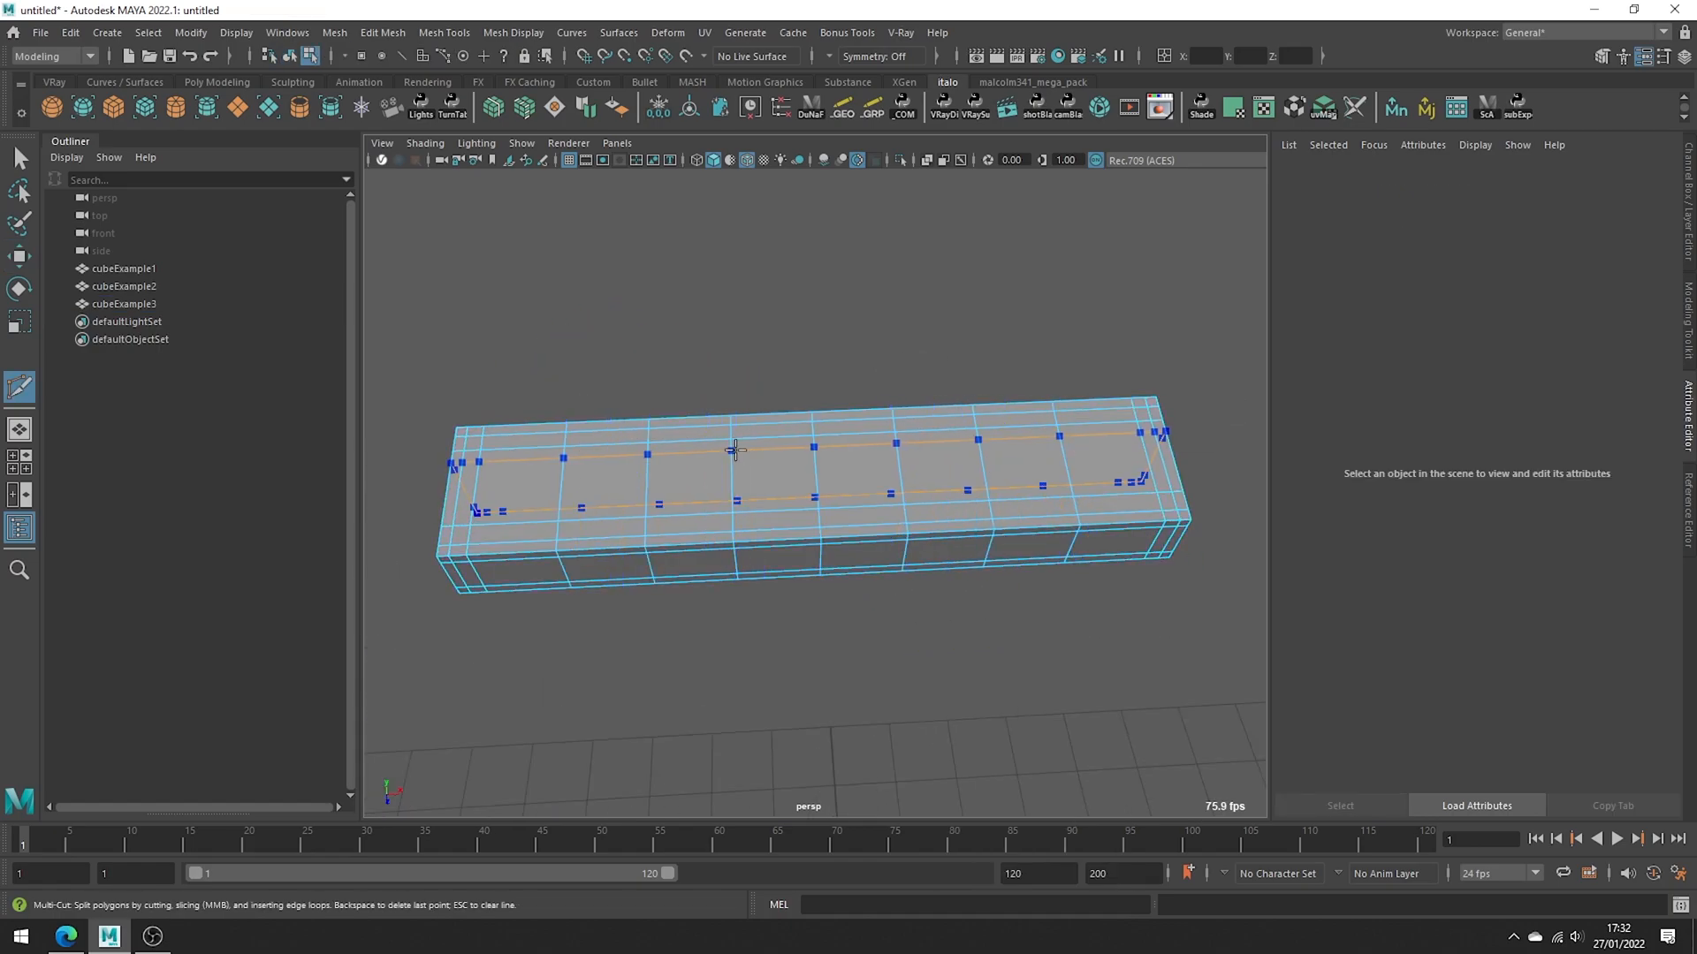
# Step: Orbit around the cut box to inspect its evenly spaced edge loops from the side
pyautogui.moveTo(736, 449); pyautogui.dragTo(909, 590)
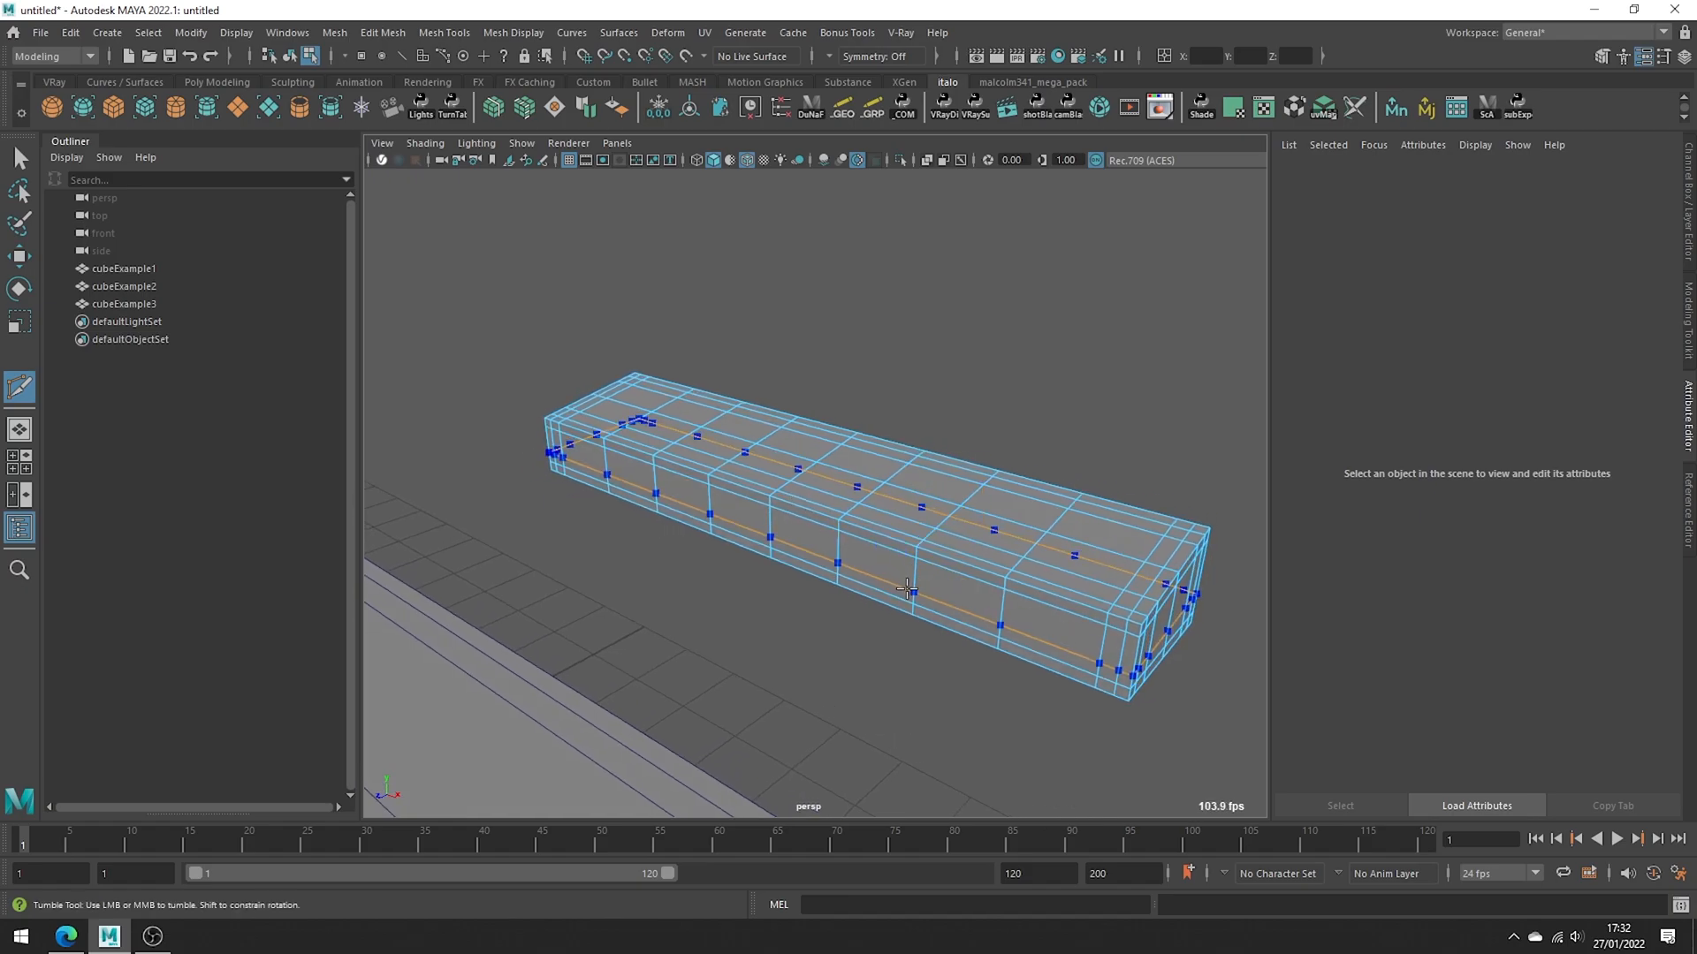
pyautogui.moveTo(909, 590); pyautogui.dragTo(1028, 601)
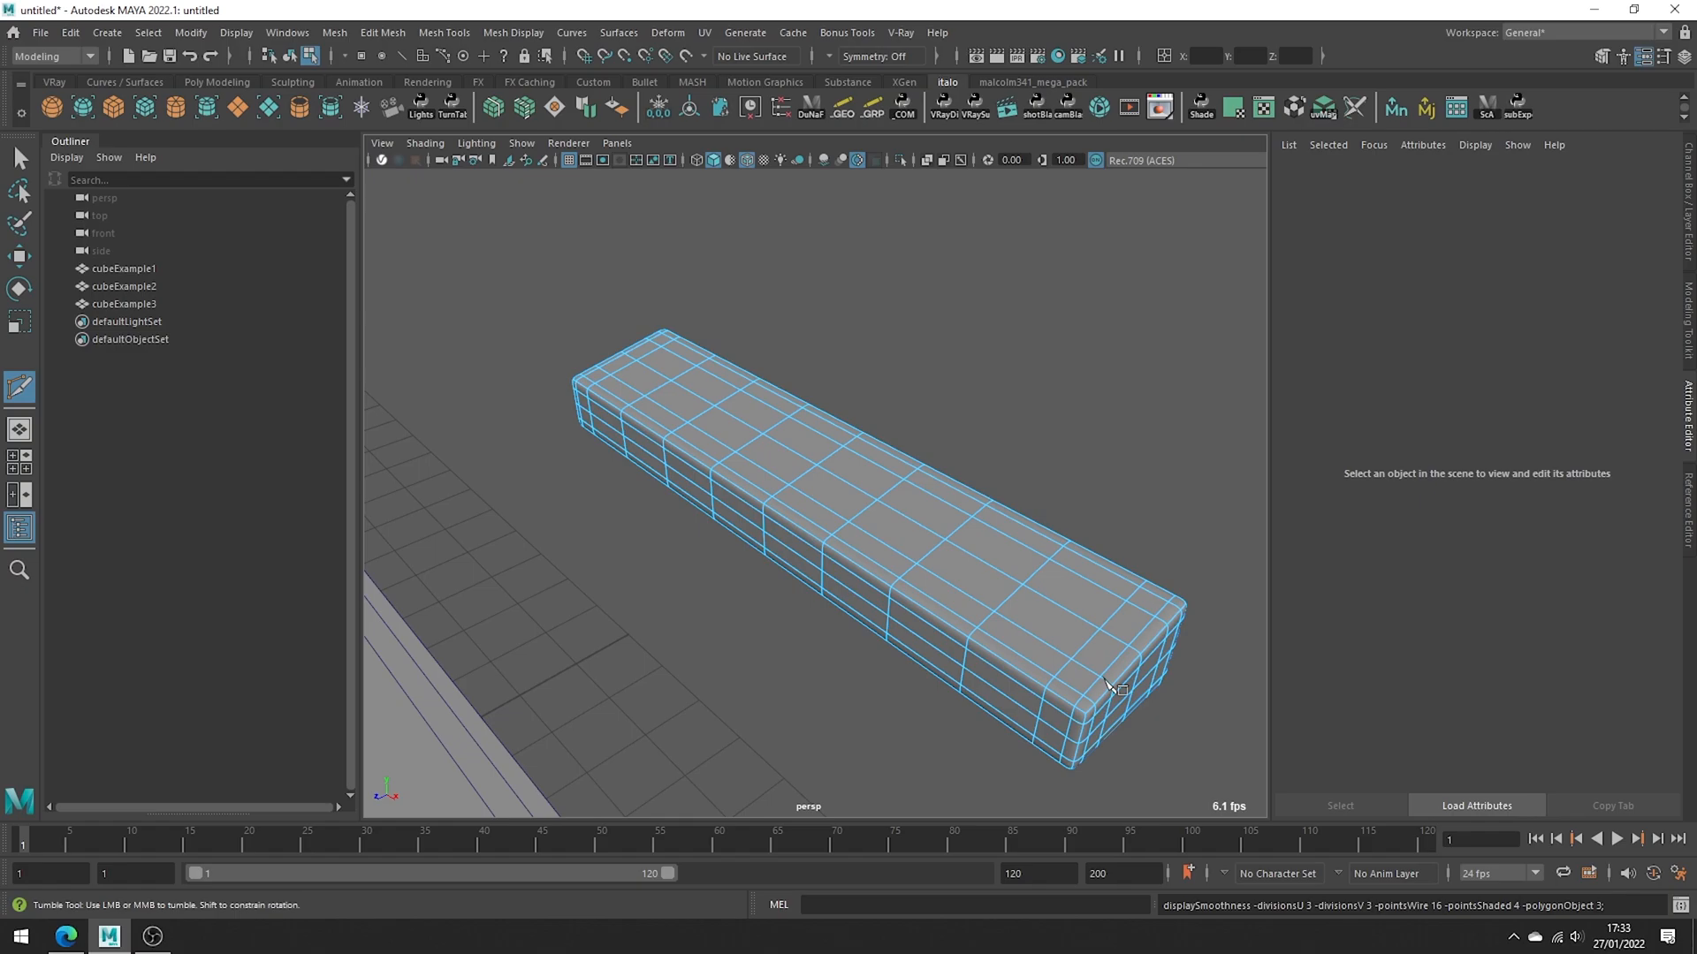
pyautogui.moveTo(1114, 689); pyautogui.dragTo(996, 638)
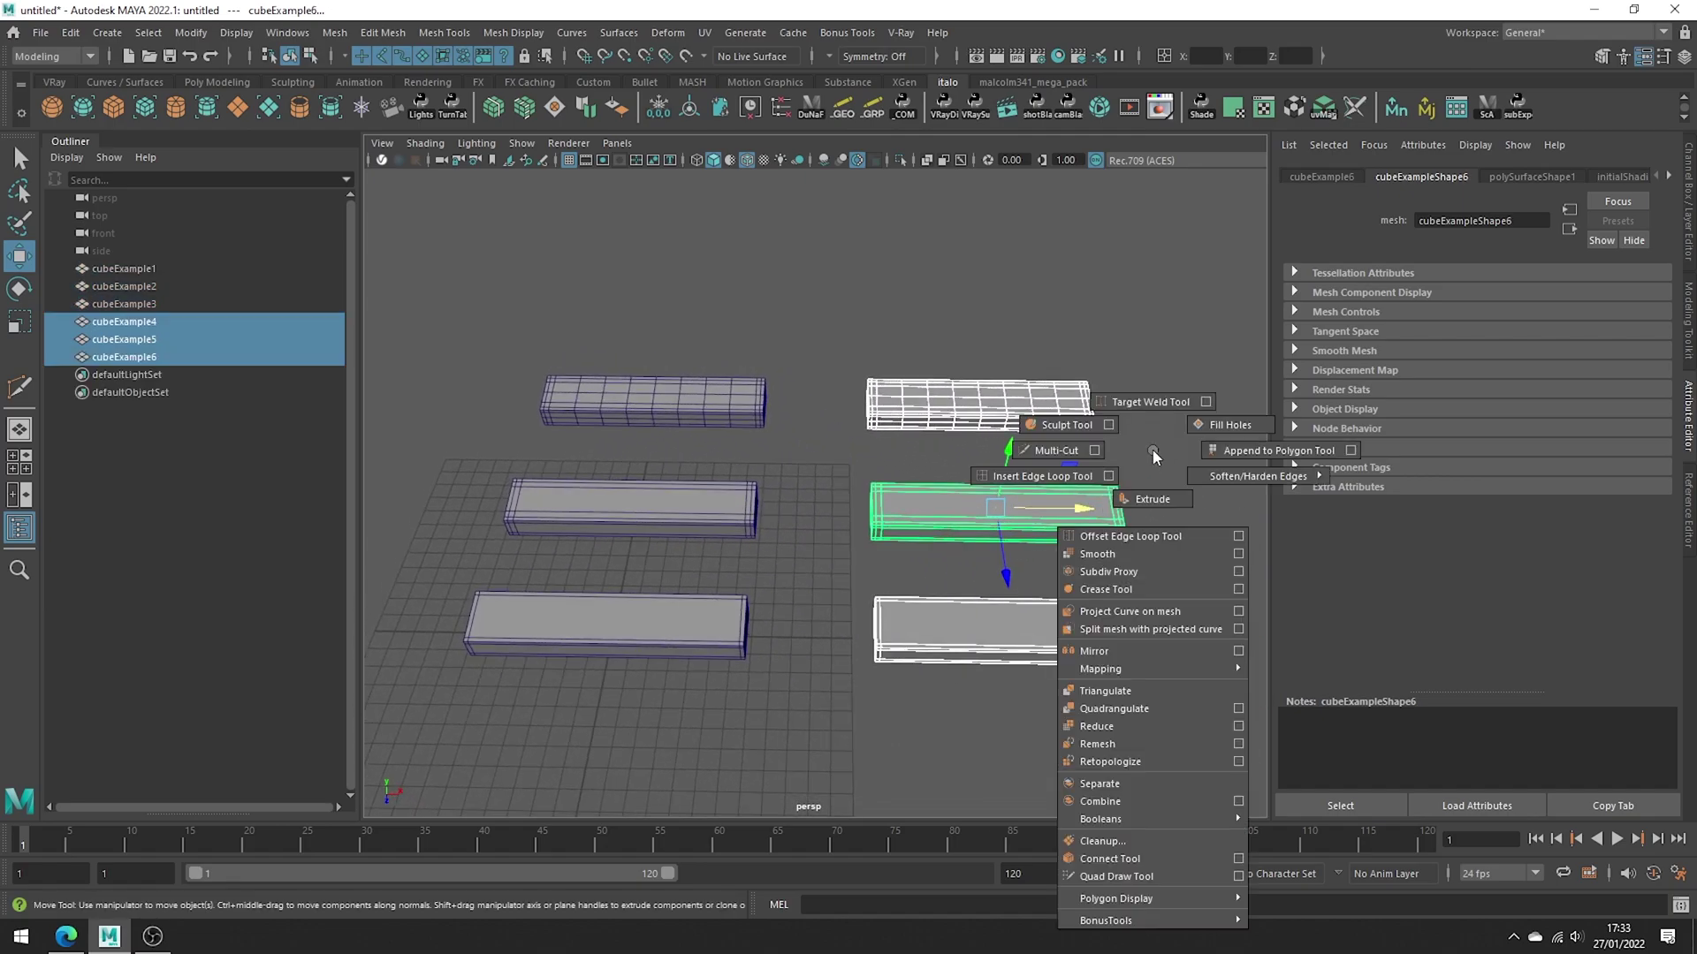
# Step: Apply Smooth to the three duplicated boxes from the marking menu
pyautogui.click(1095, 553)
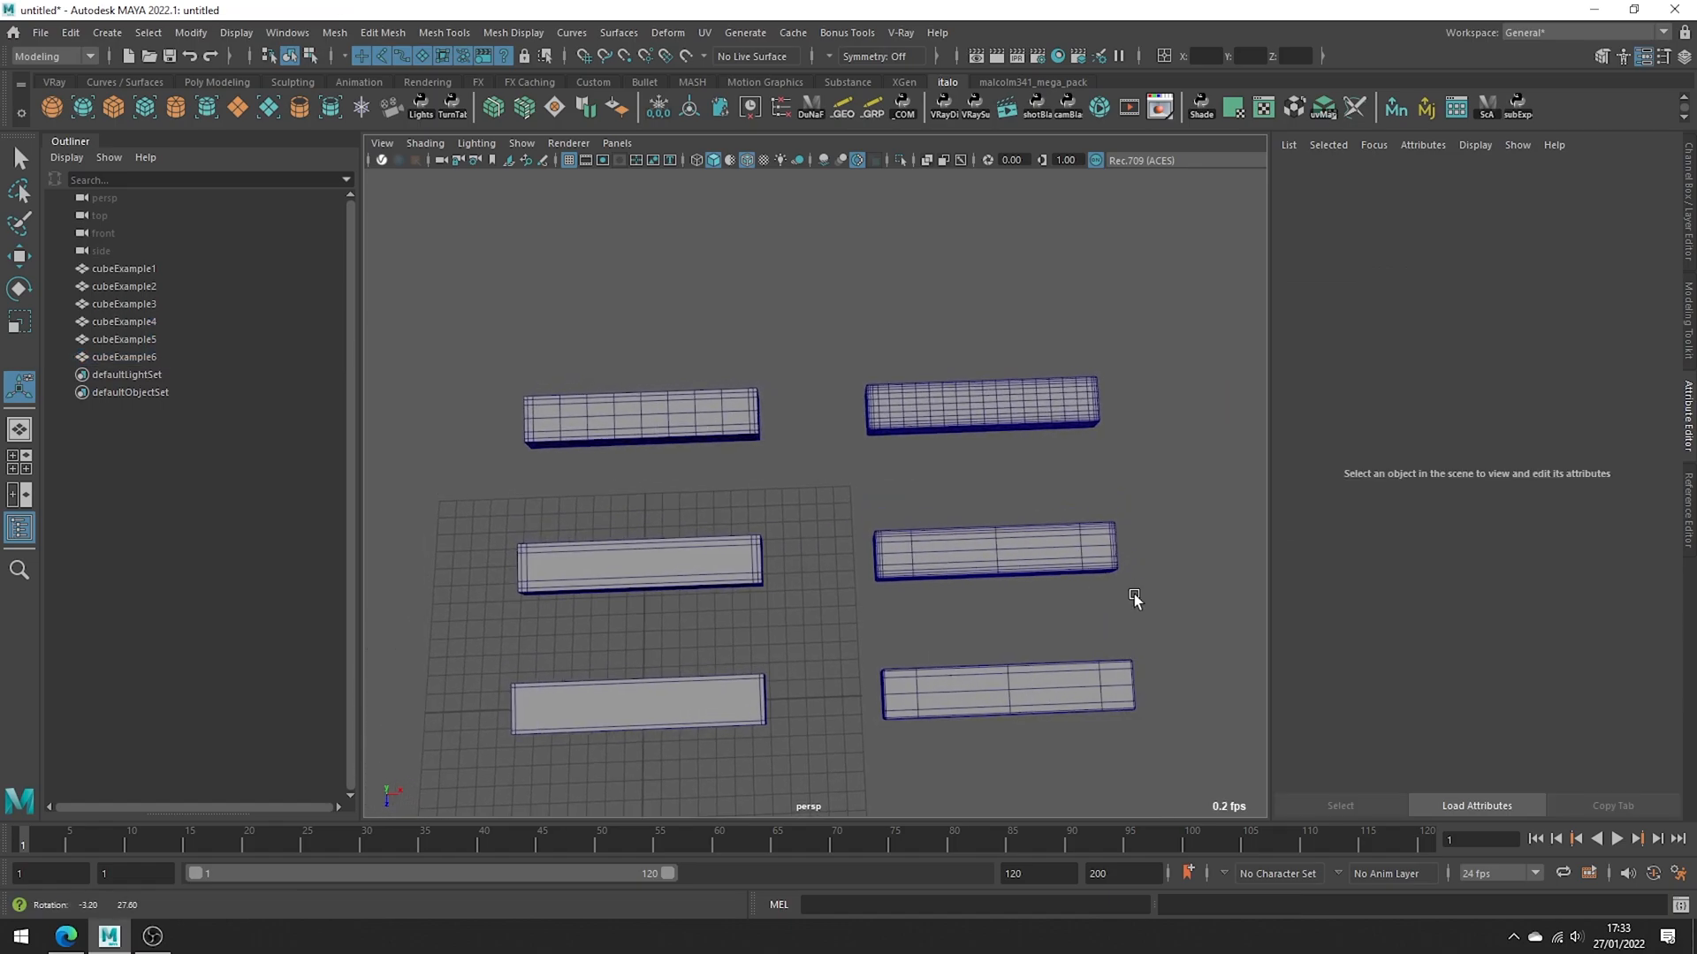
# Step: Adjust the view, then check the bottom-right and middle-right copies' smooth divisions
pyautogui.moveTo(1134, 599); pyautogui.dragTo(1185, 603)
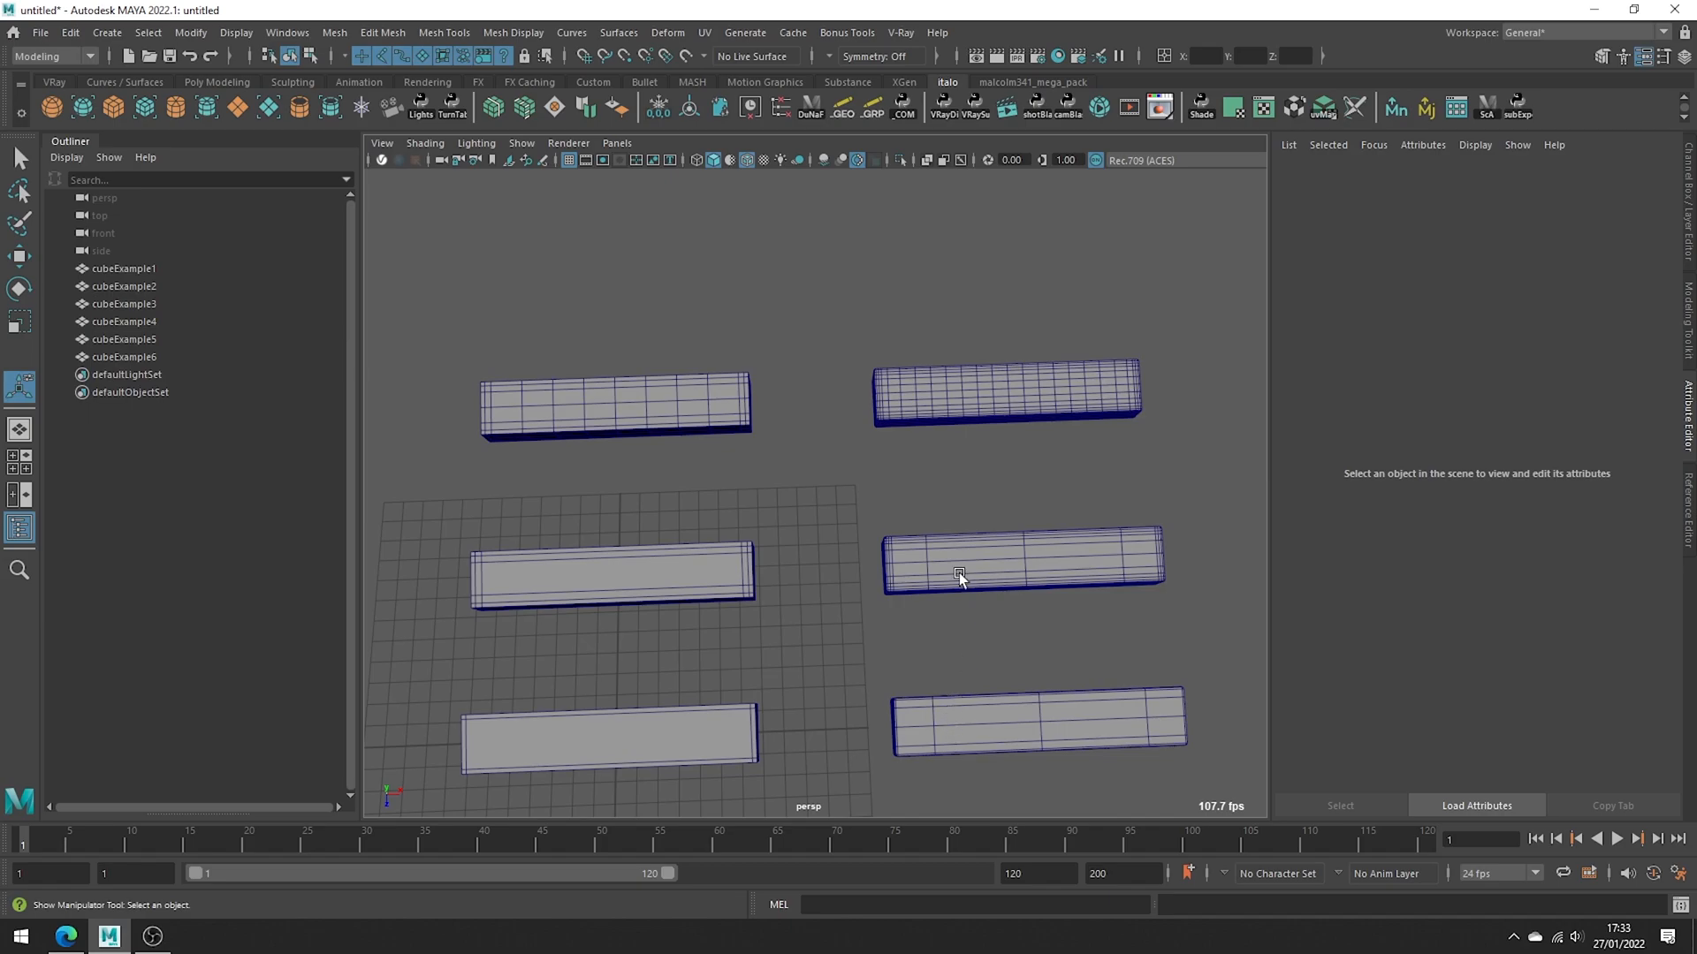
pyautogui.moveTo(1045, 385)
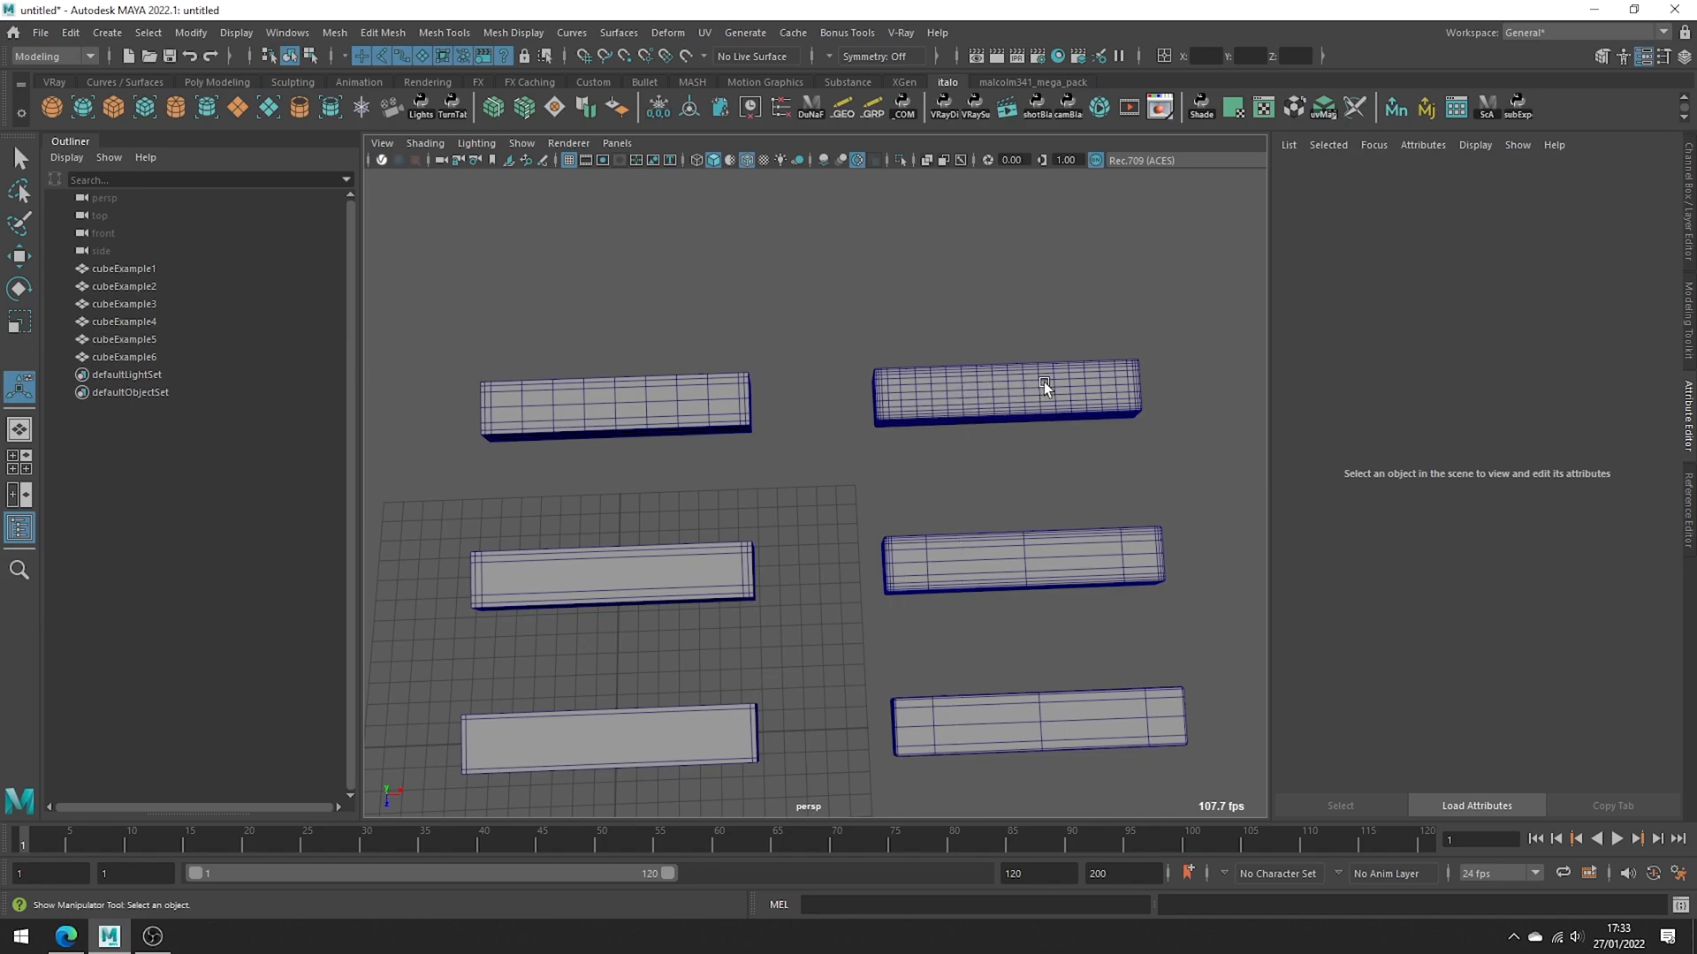
pyautogui.moveTo(1162, 442)
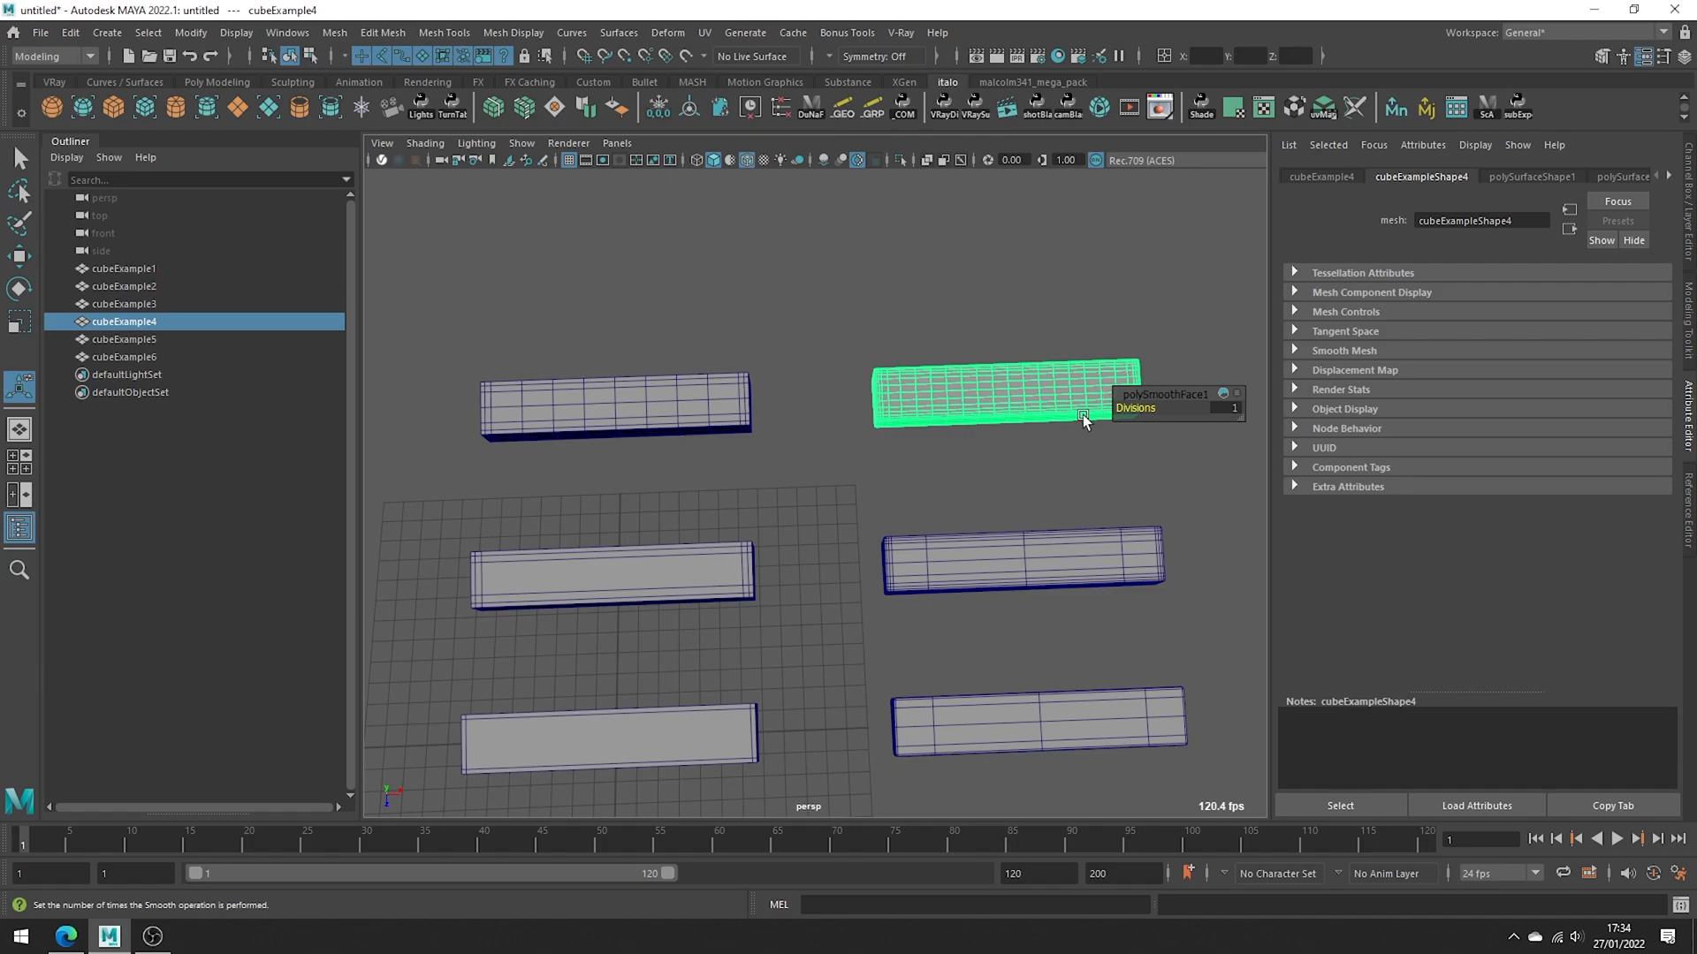
pyautogui.click(1003, 721)
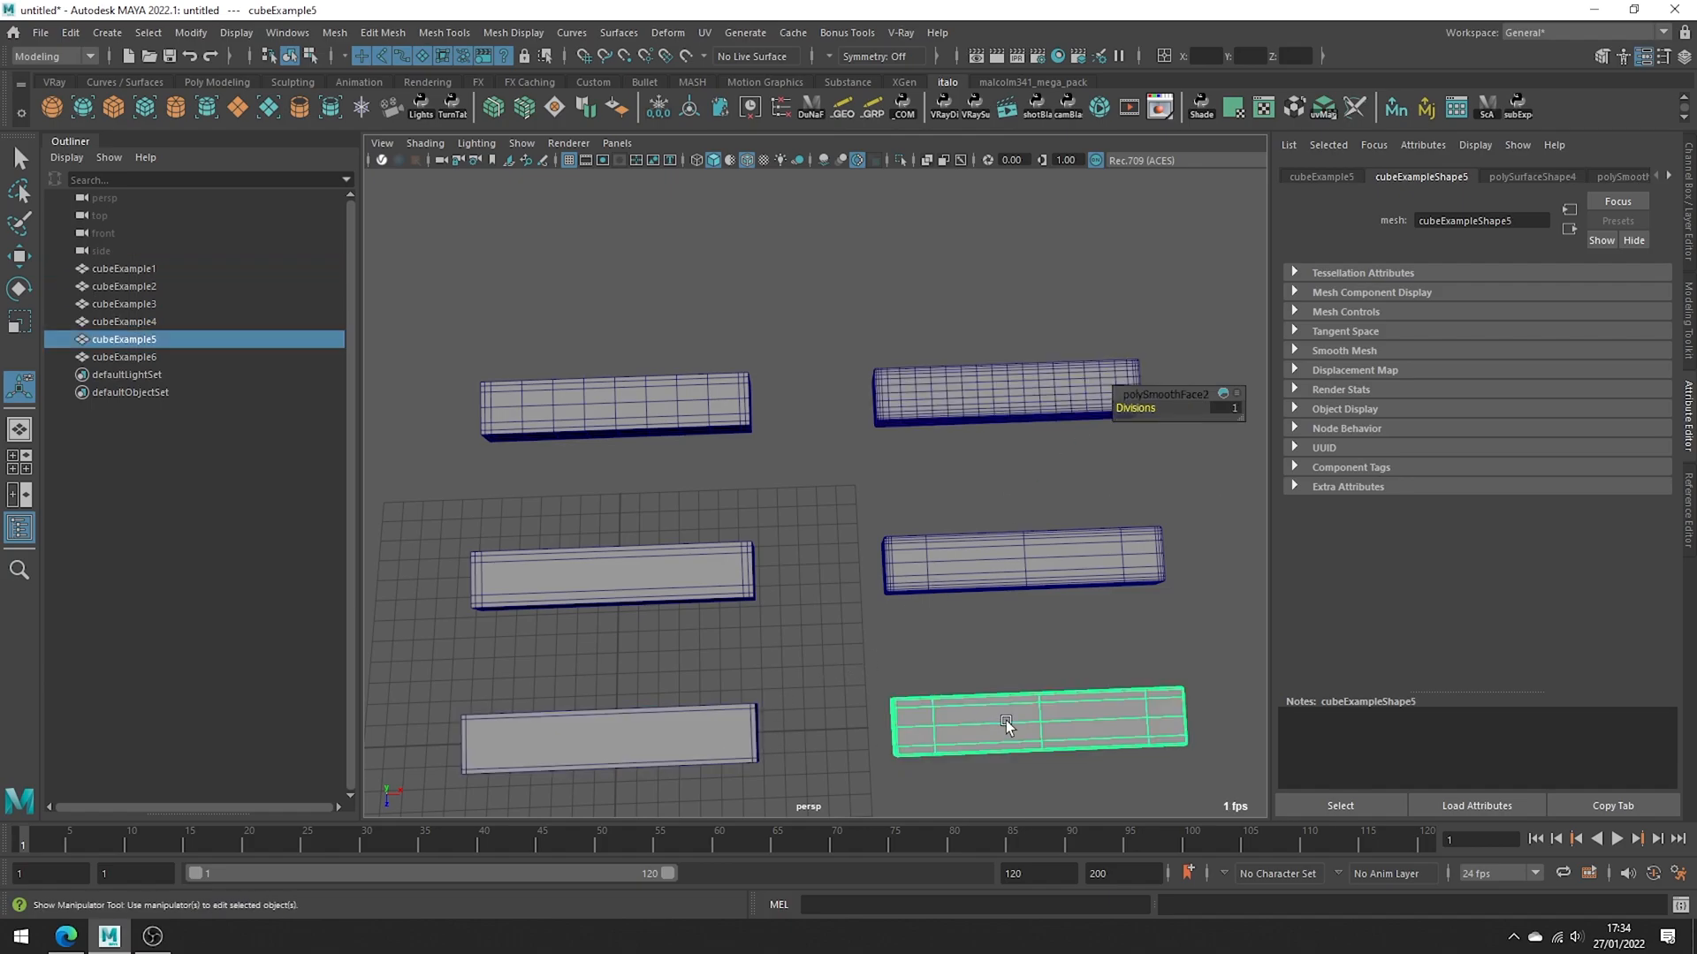
pyautogui.click(1022, 558)
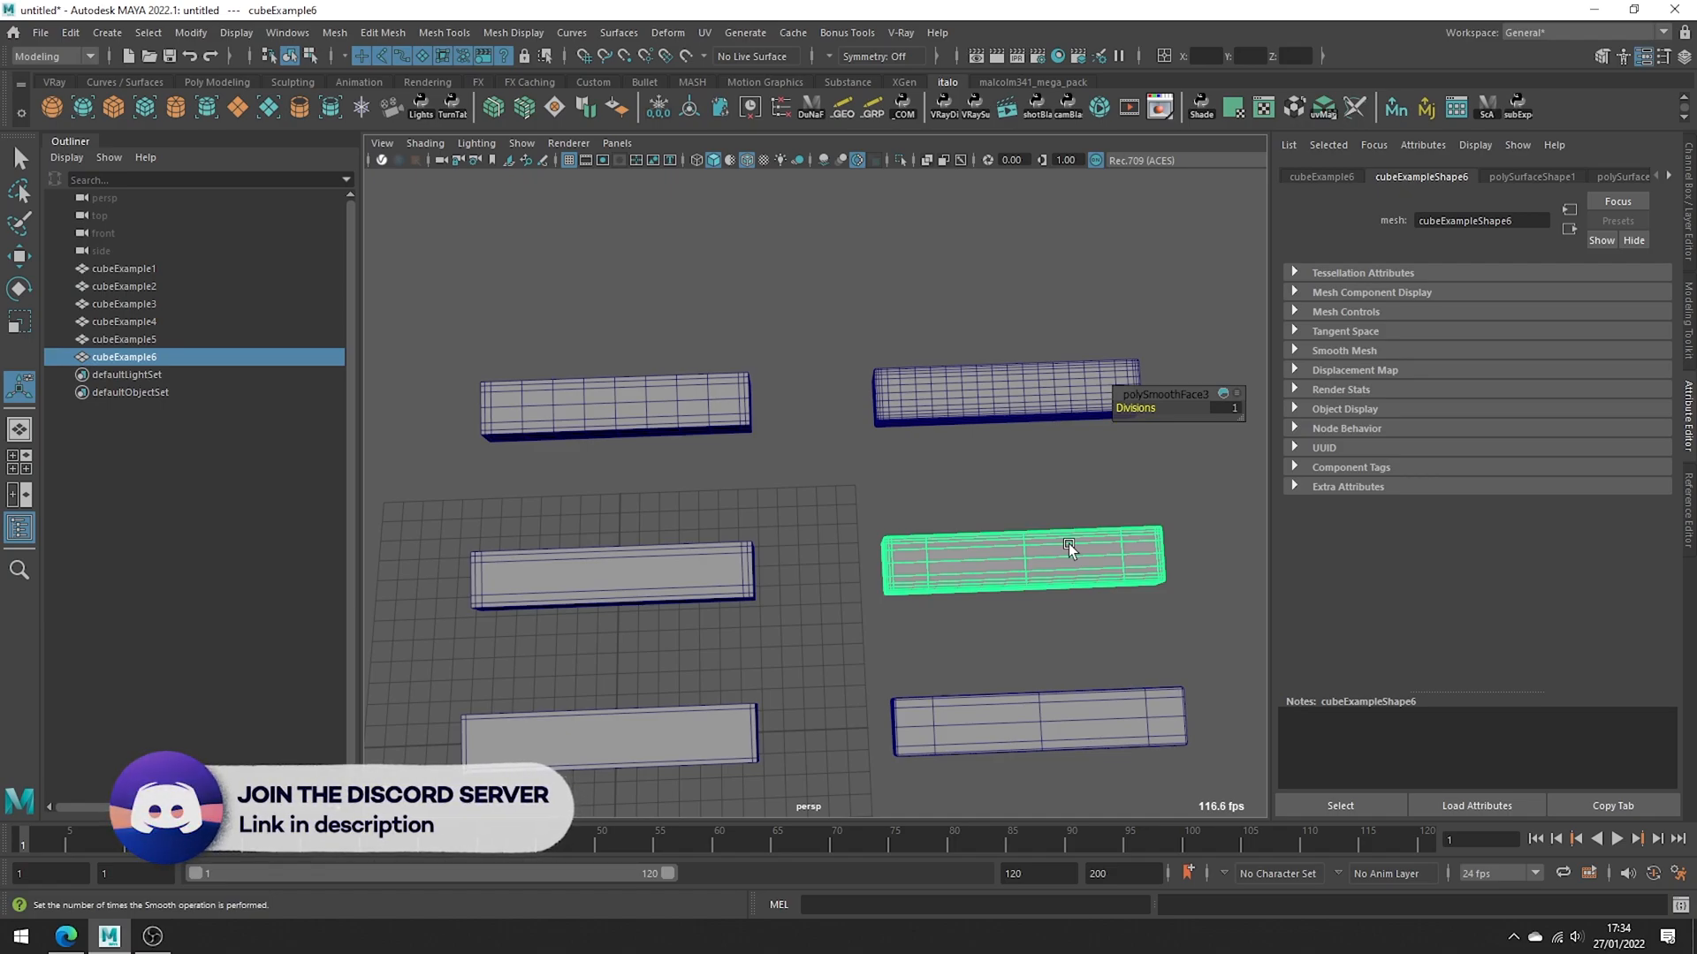
pyautogui.moveTo(1060, 554)
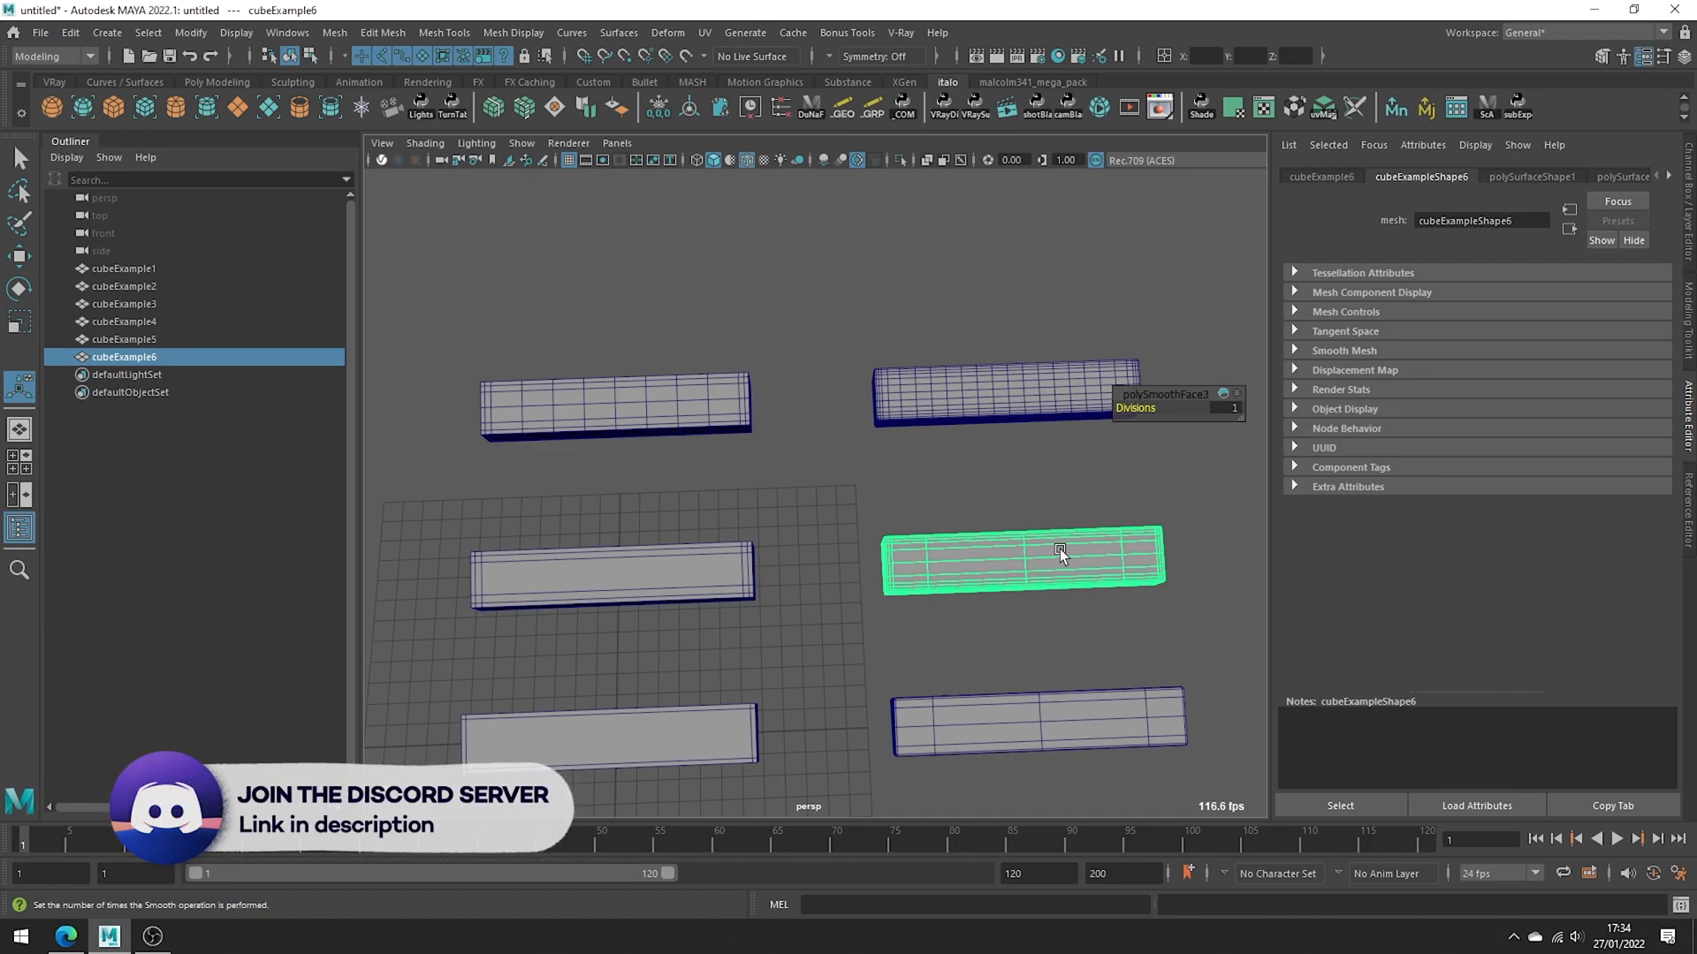